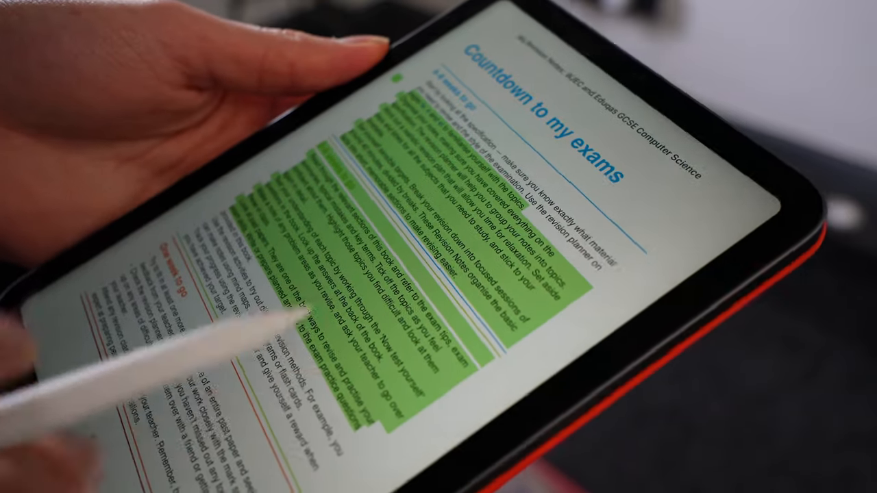
Step: Highlight the paragraphs on the Countdown to my exams page in green
{"action": "scroll", "scroll_direction": "down", "scroll_amount": 3}
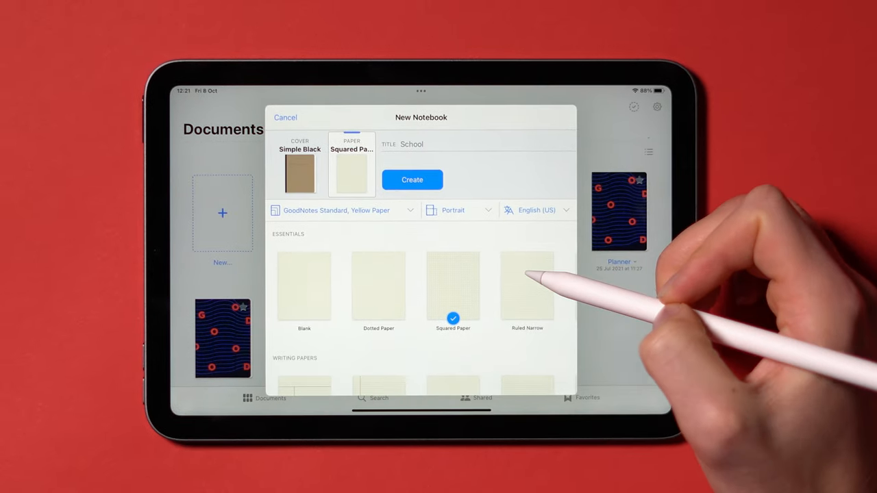
Step: Create the squared-paper notebook School and dismiss the page-flipping tip
{"action": "left_click", "coordinate": [411, 180]}
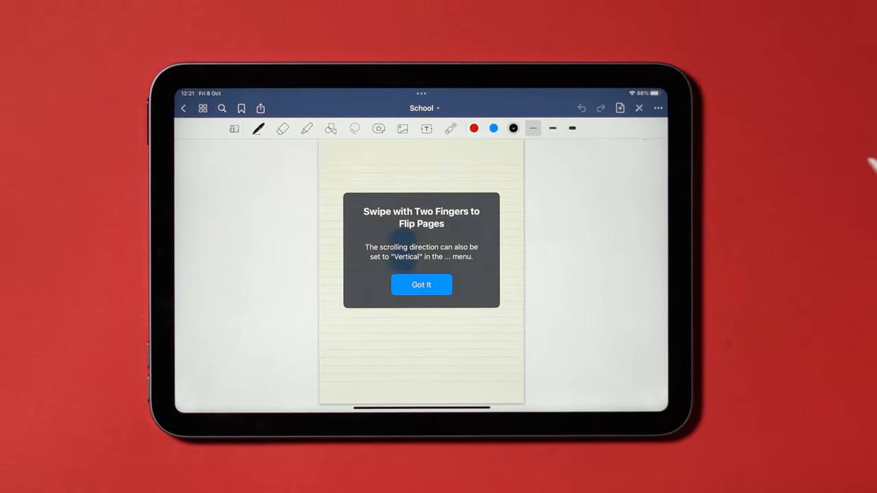
{"action": "left_click", "coordinate": [422, 284]}
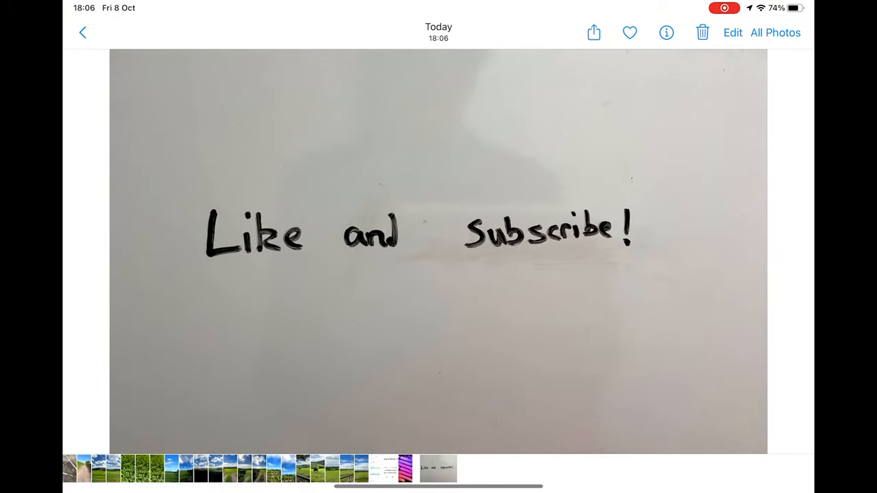
Step: Select the handwritten 'Like and subscribe!' words in the whiteboard photo with Live Text
{"action": "double_click", "coordinate": [258, 234]}
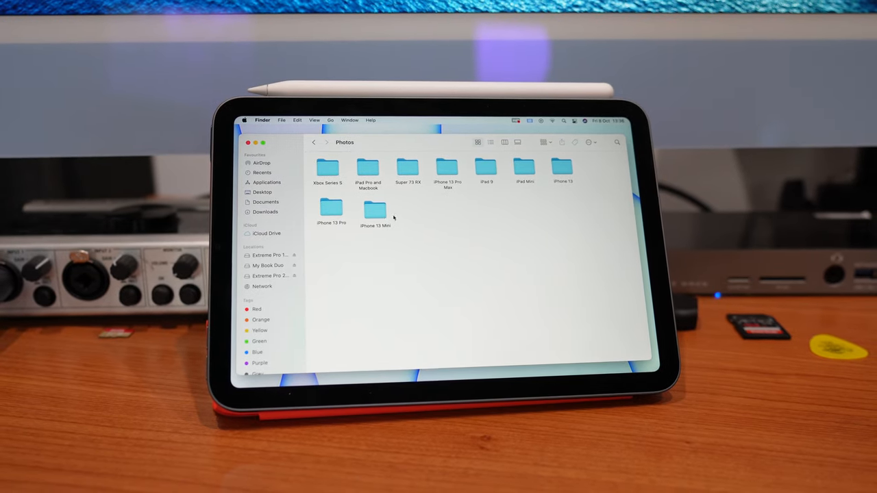
Step: Select the iPhone 13 Mini folder, then open the iPad 9 folder listing ARW and JPG files
{"action": "left_click", "coordinate": [376, 222]}
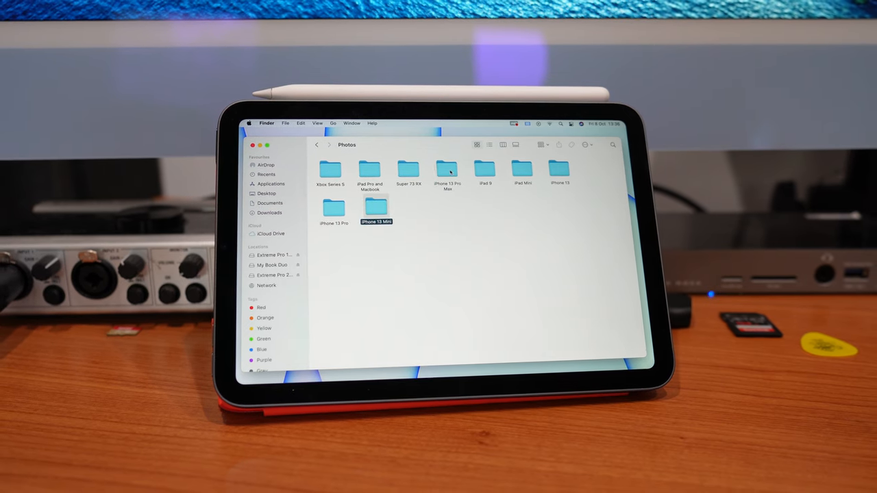
{"action": "double_click", "coordinate": [486, 171]}
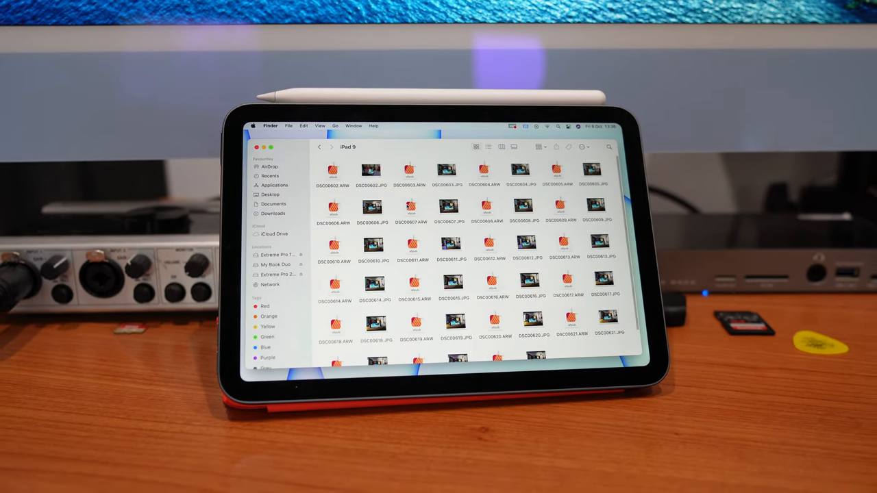